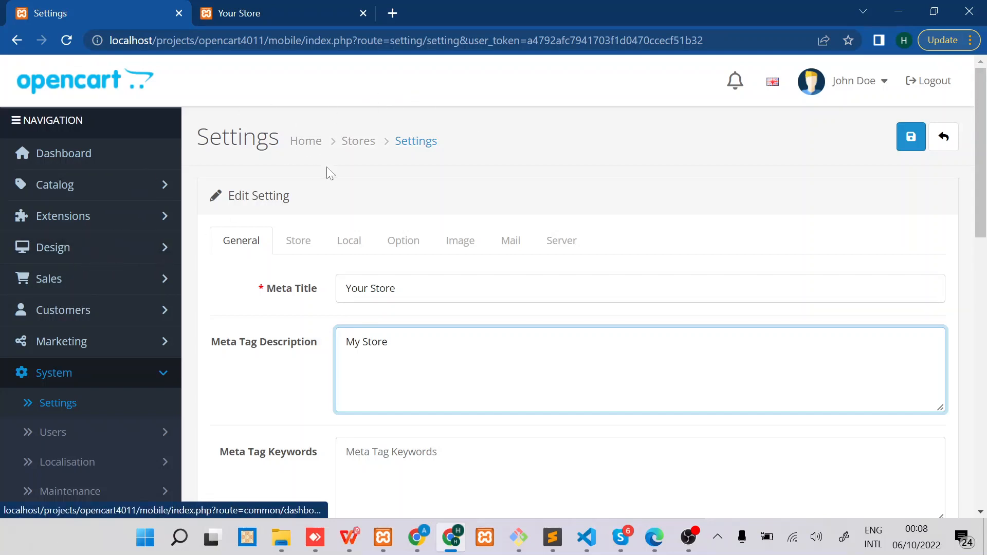
Navigate from the admin sidebar's System menu to the Stores list
scroll("down", 3)
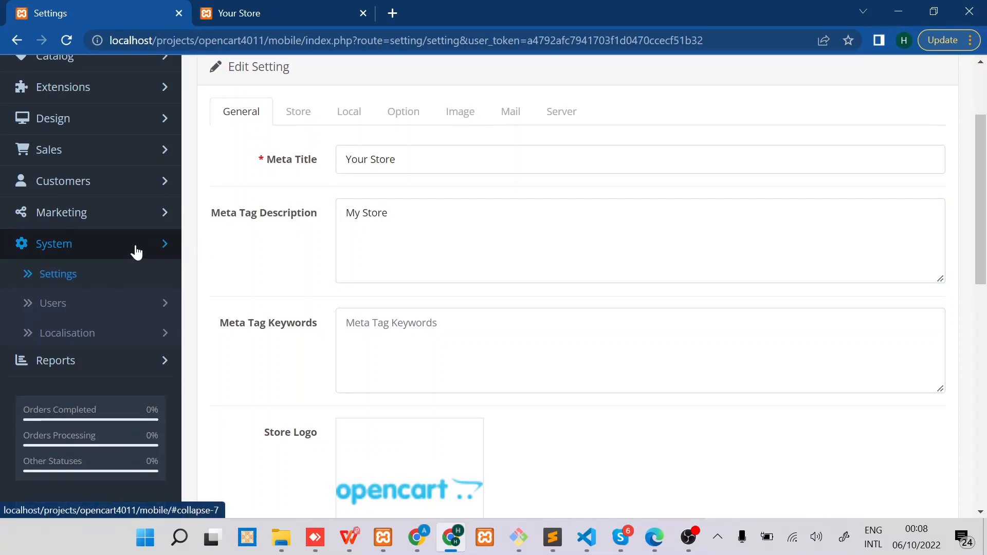
left_click(53, 244)
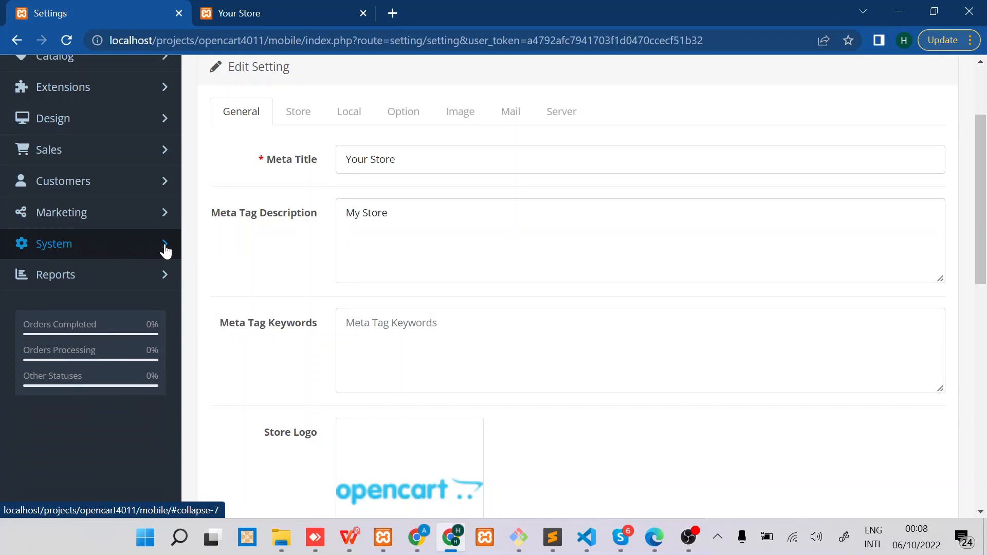
left_click(54, 244)
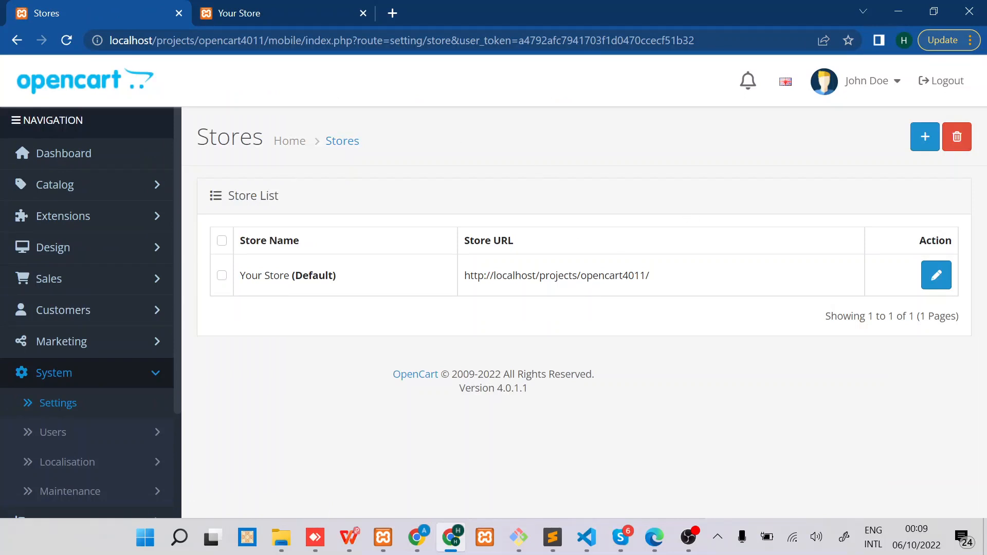
mouse_move(413, 219)
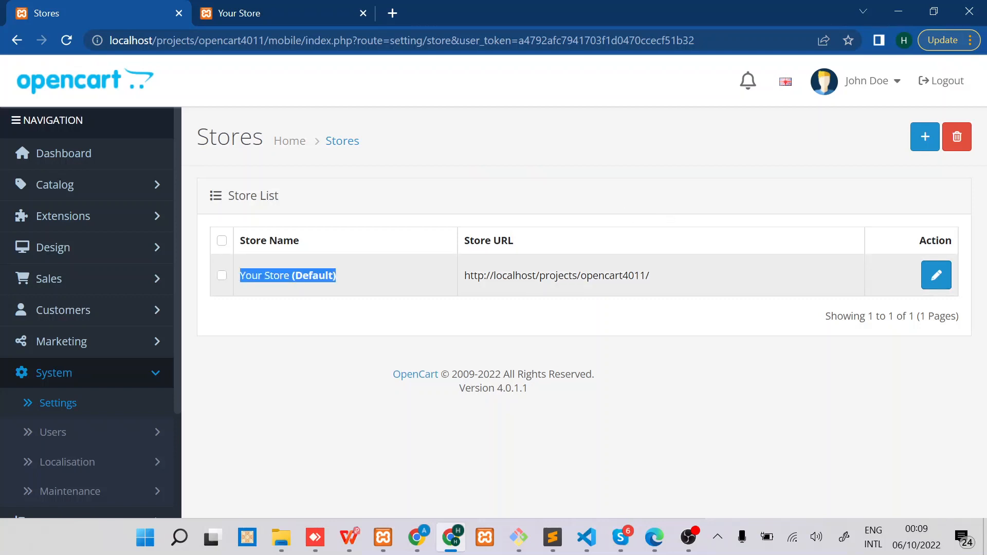
mouse_move(773, 297)
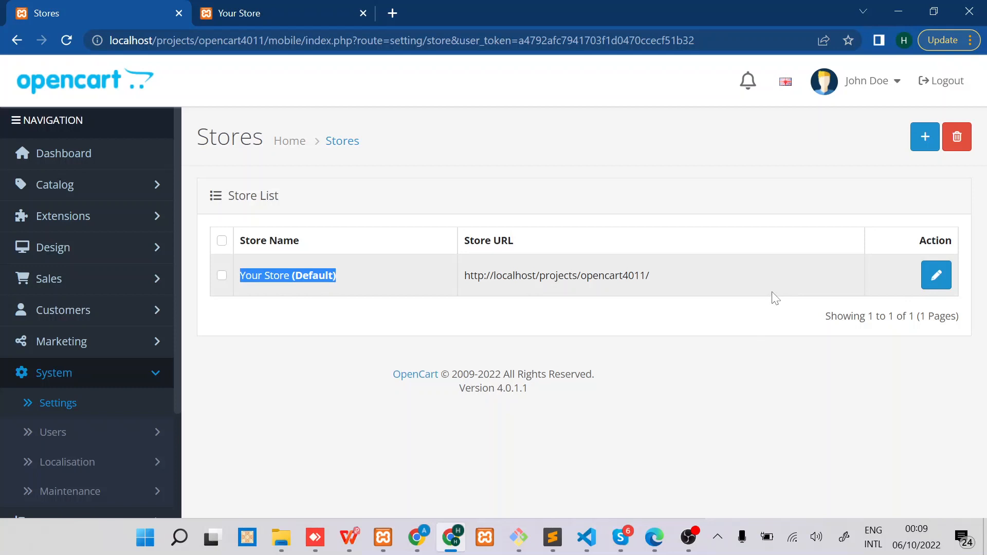
mouse_move(843, 294)
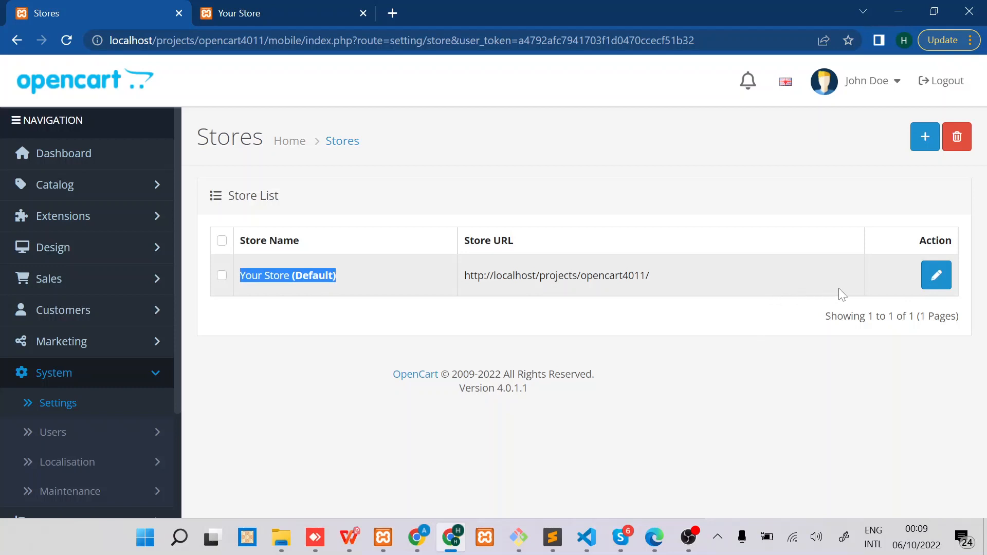
mouse_move(936, 276)
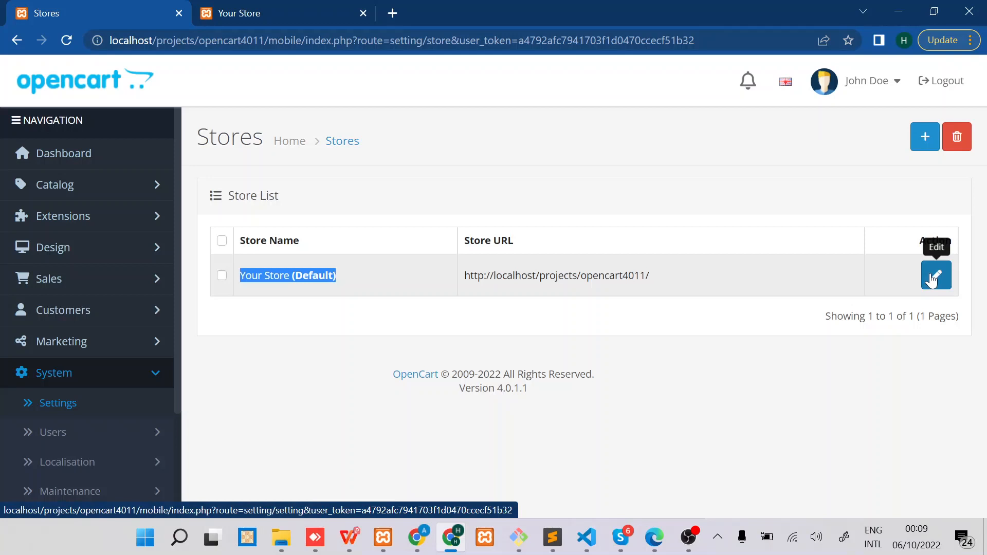
Edit the settings of Your Store (Default) from the Store List
left_click(936, 275)
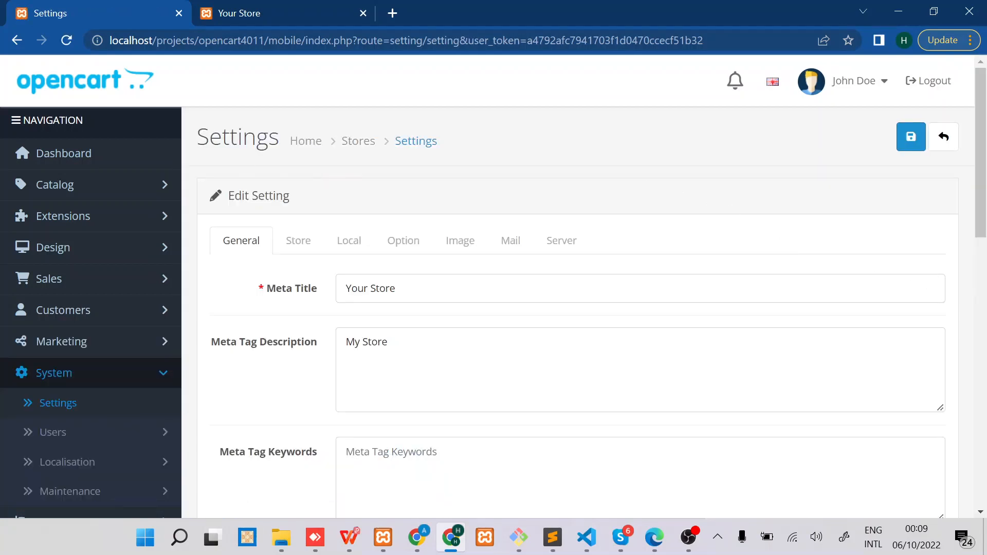
mouse_move(340, 162)
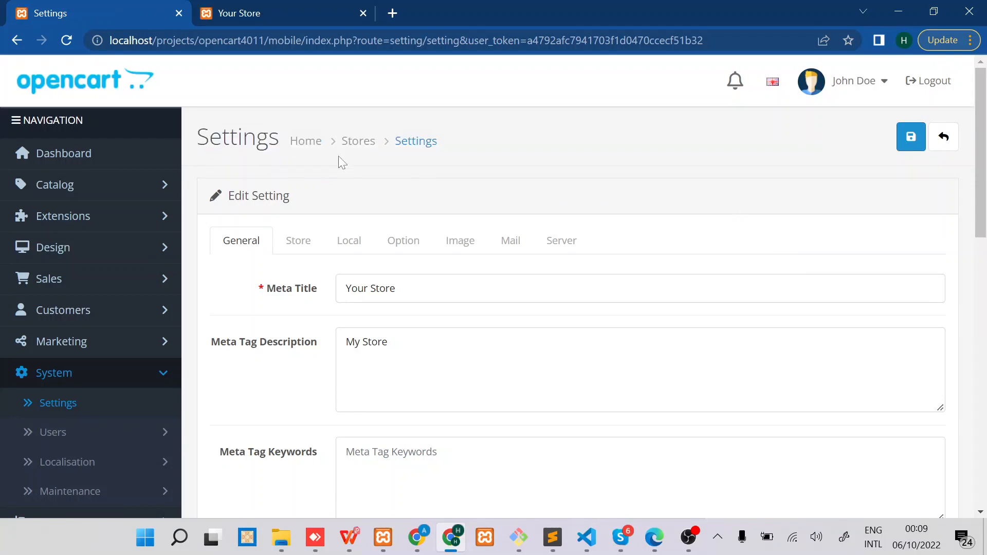
mouse_move(276, 226)
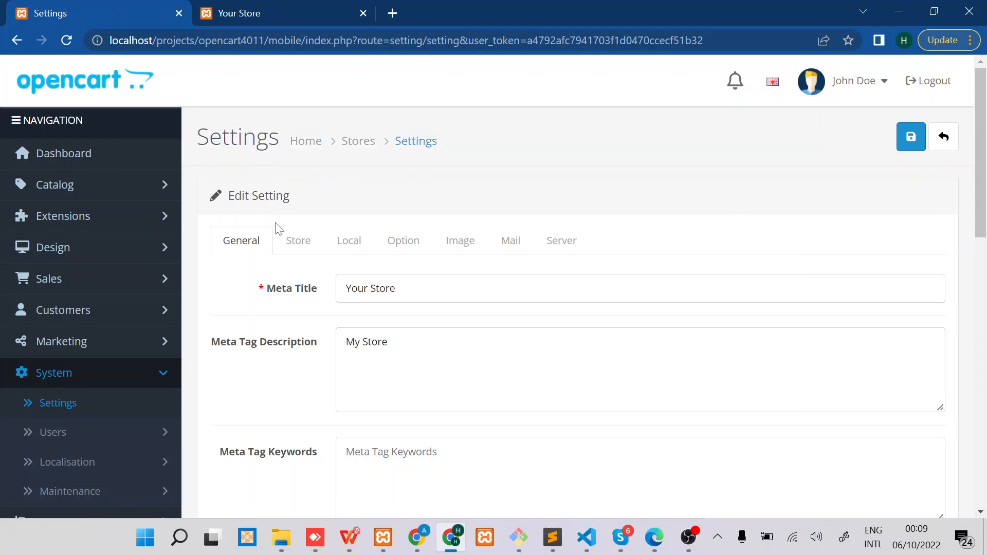
Reach the Store Logo field in General and start changing its image
scroll("down", 3)
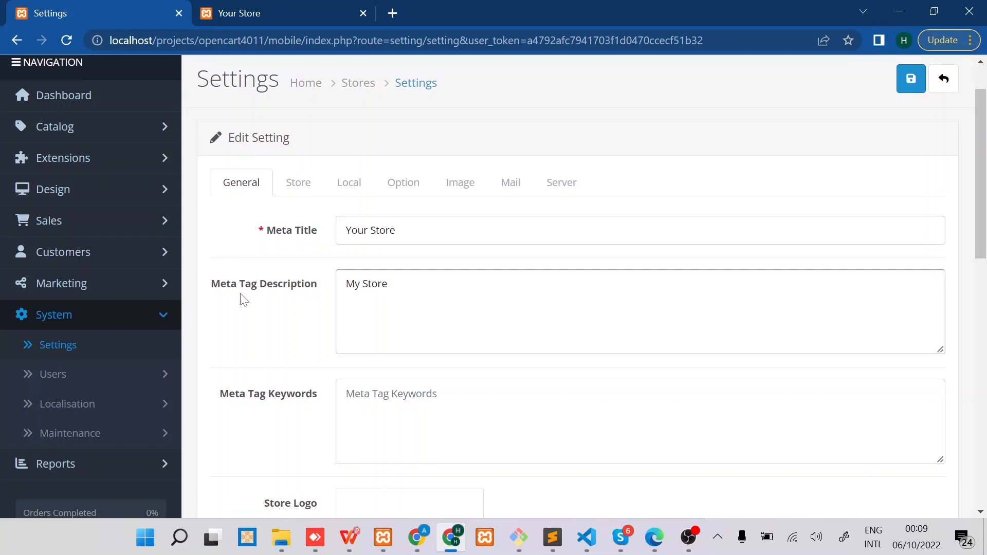
mouse_move(239, 194)
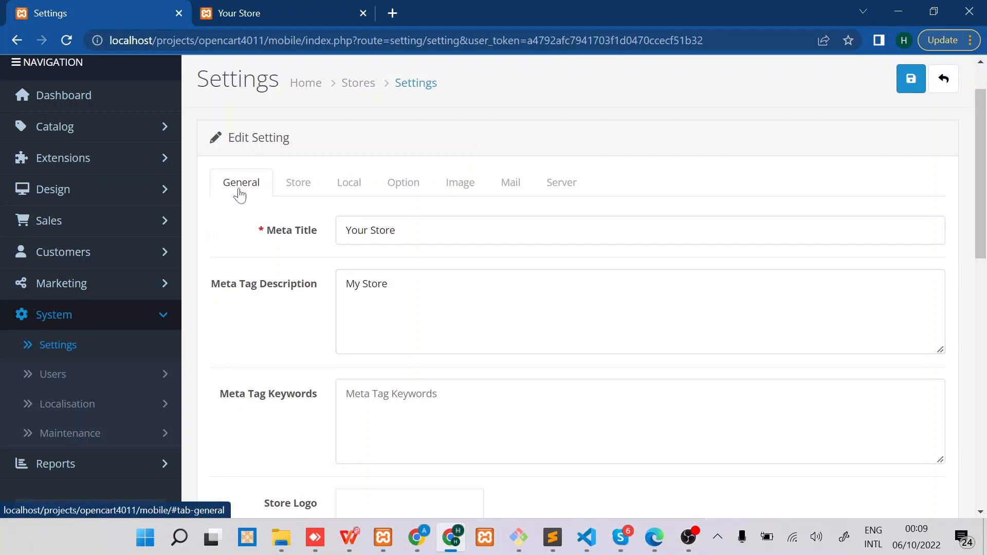
scroll("down", 3)
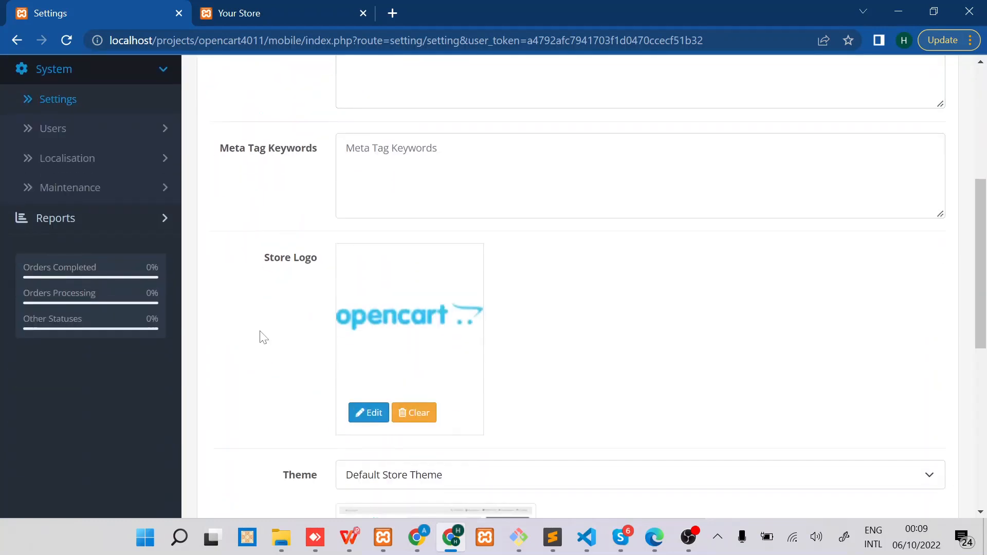
mouse_move(288, 263)
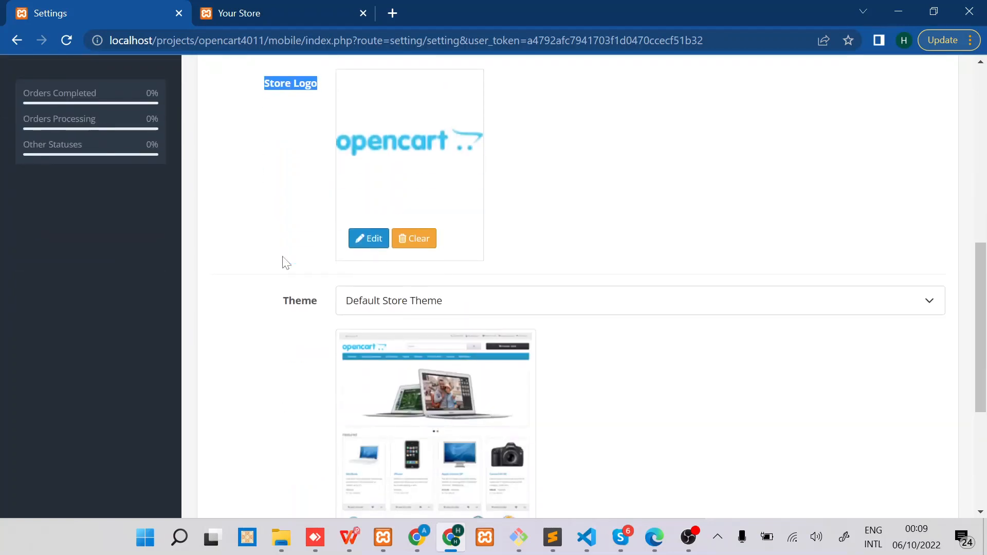
scroll("down", 3)
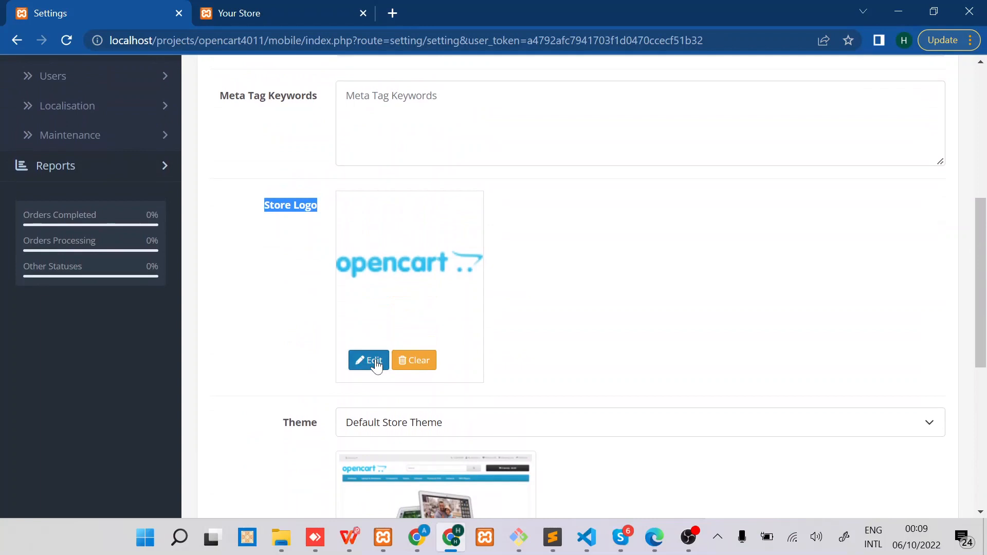
left_click(369, 361)
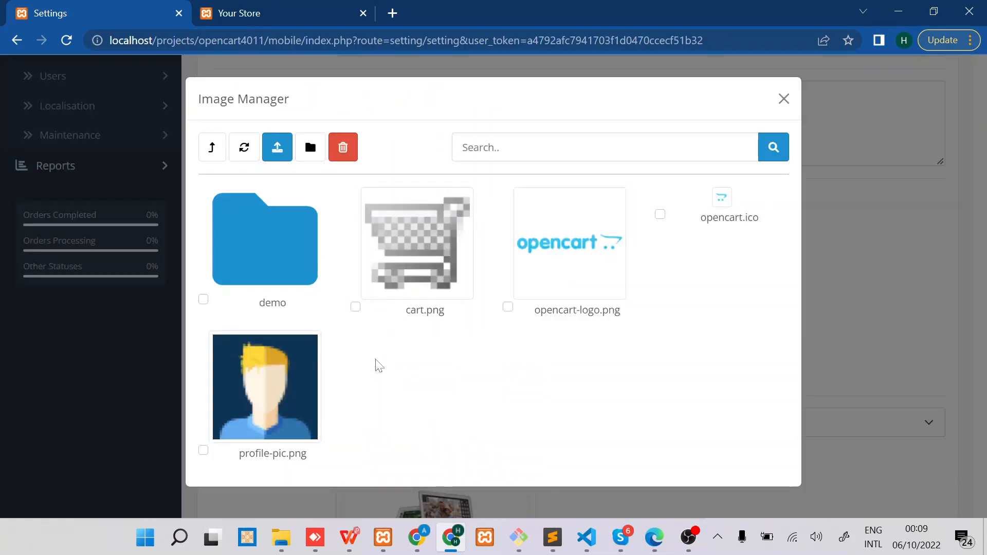
mouse_move(277, 148)
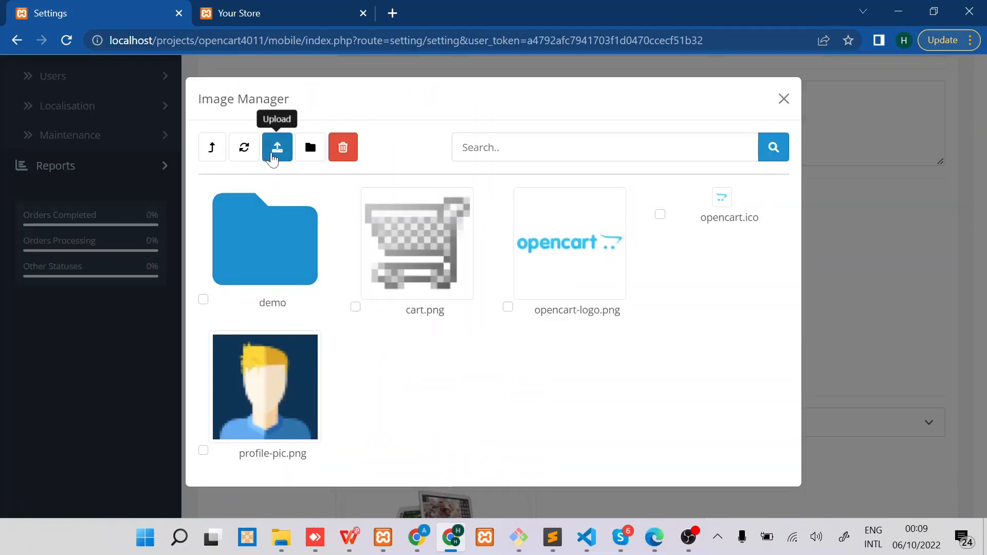
Upload logo (1) from Downloads to the image library and confirm the success alert
left_click(277, 149)
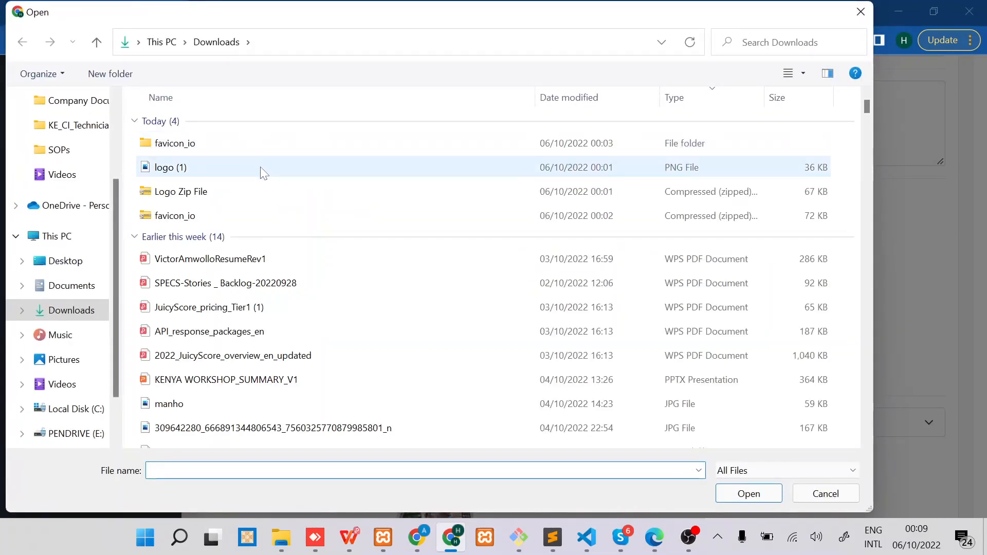
left_click(748, 493)
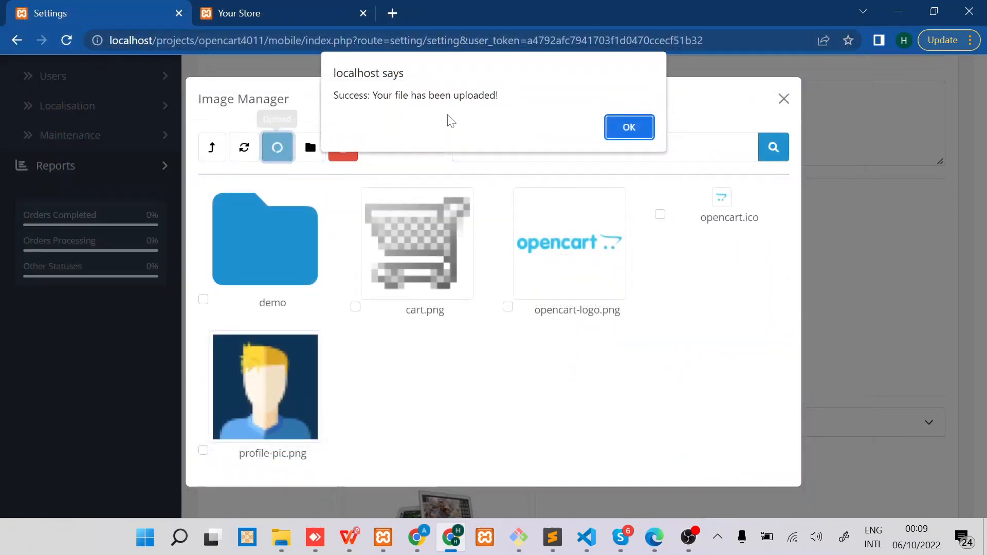
left_click(629, 128)
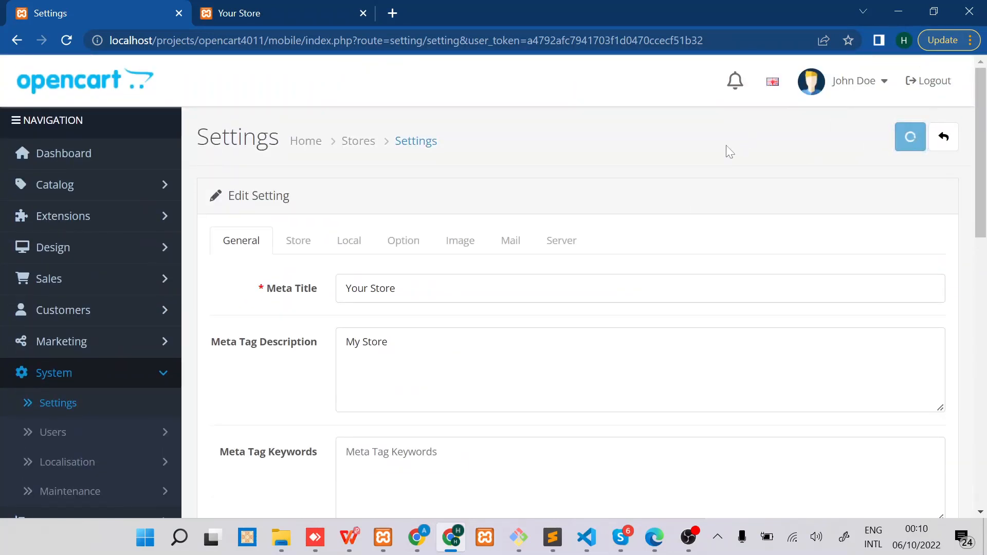
Sign in as admin, dismiss Chrome's save-password prompt, and switch to the Your Store storefront
left_click(910, 135)
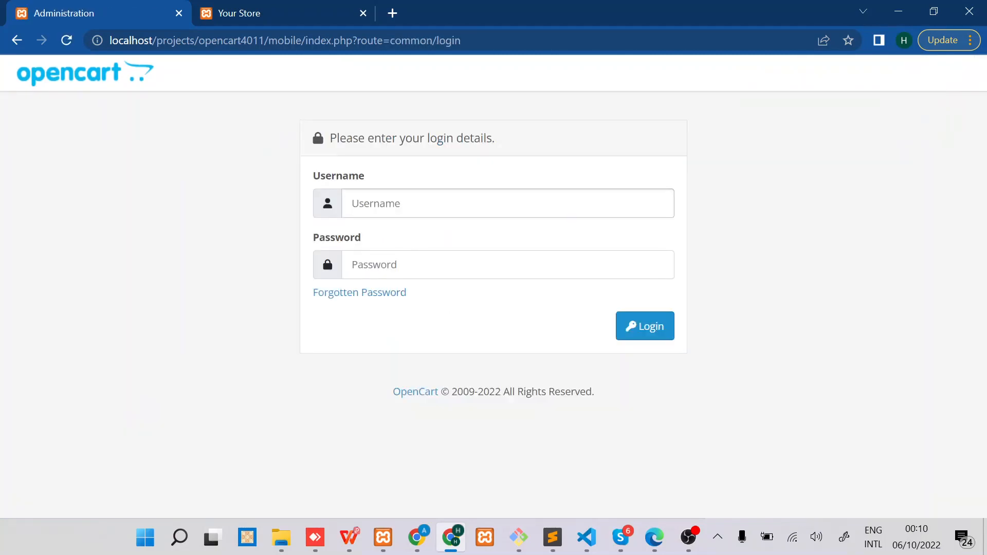
type("admin")
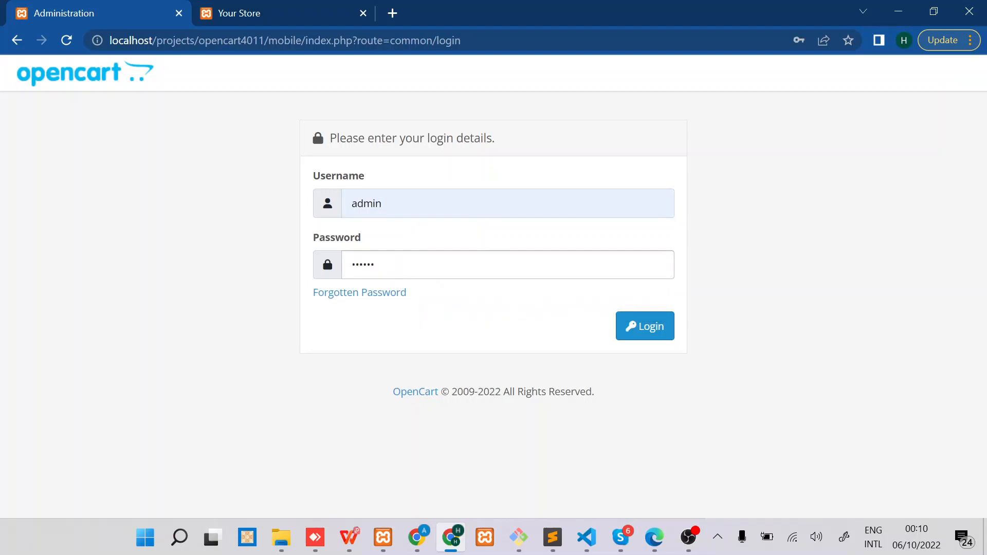
left_click(645, 326)
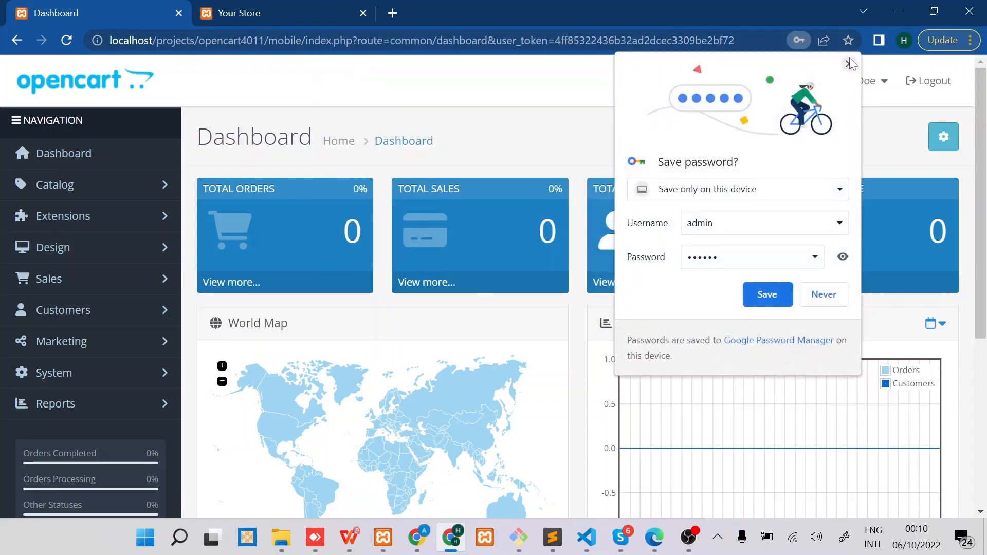
left_click(849, 63)
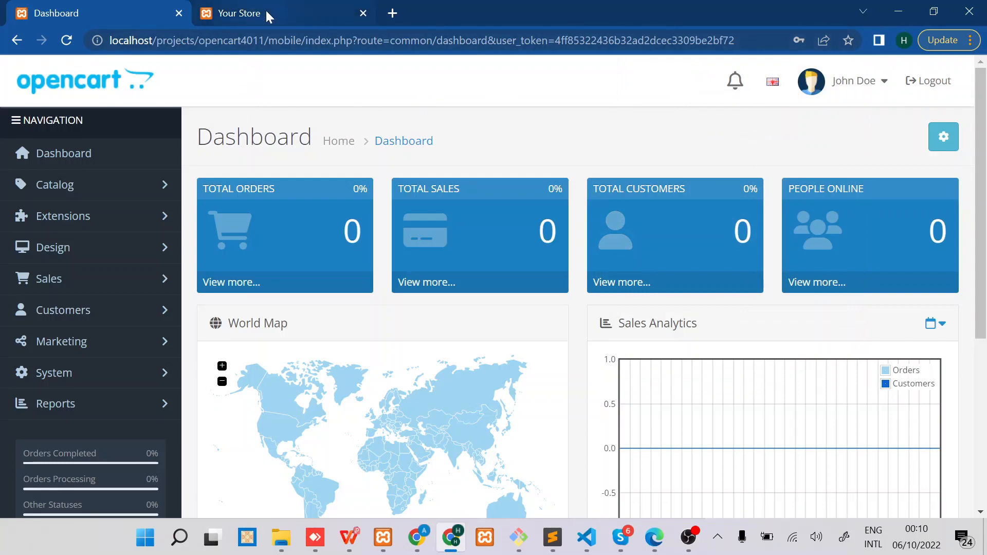
left_click(240, 13)
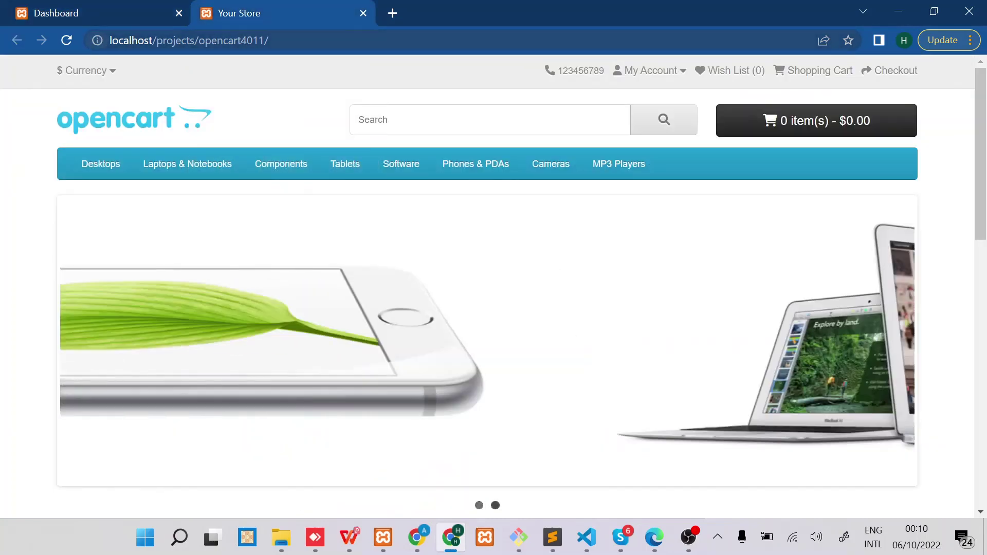